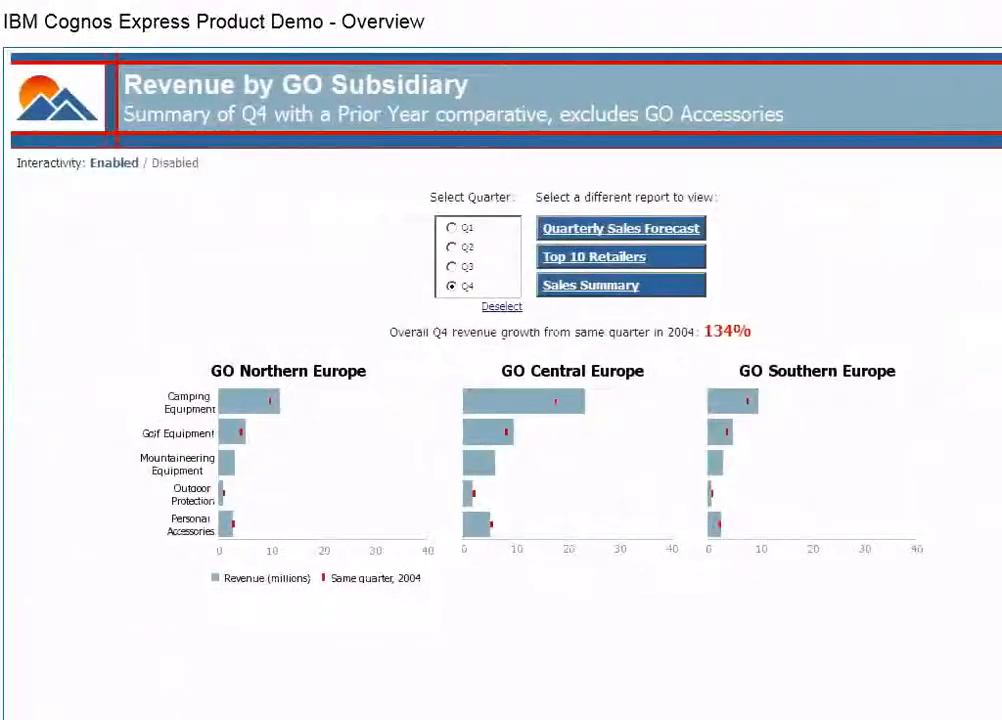
Select Q1 in the Select Quarter box for the Revenue by GO Subsidiary report
left_click(452, 228)
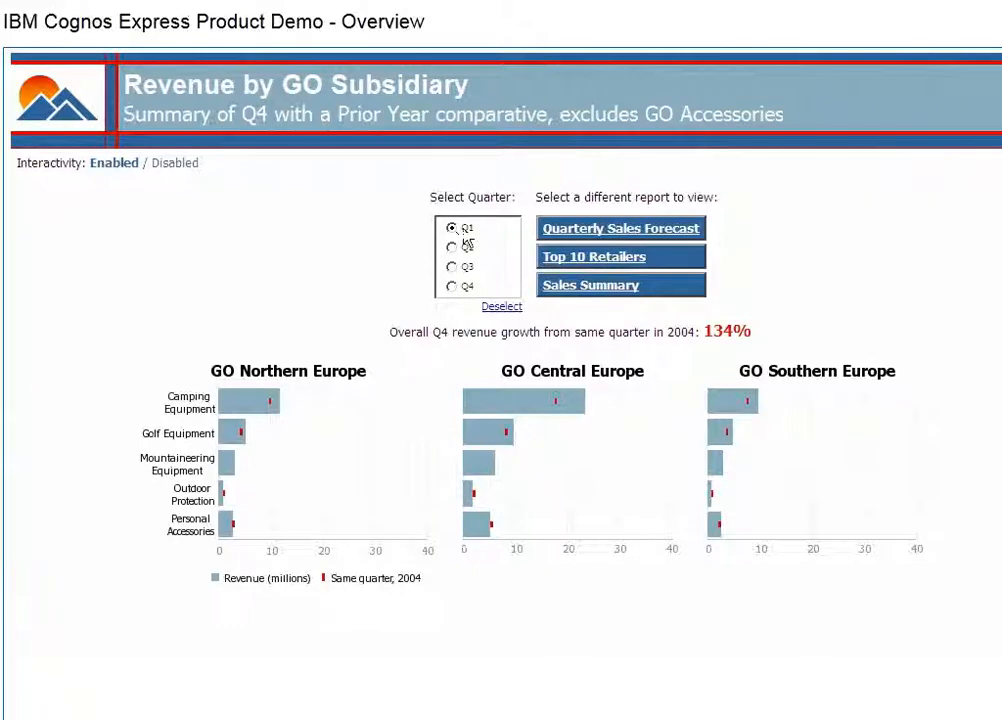
left_click(452, 228)
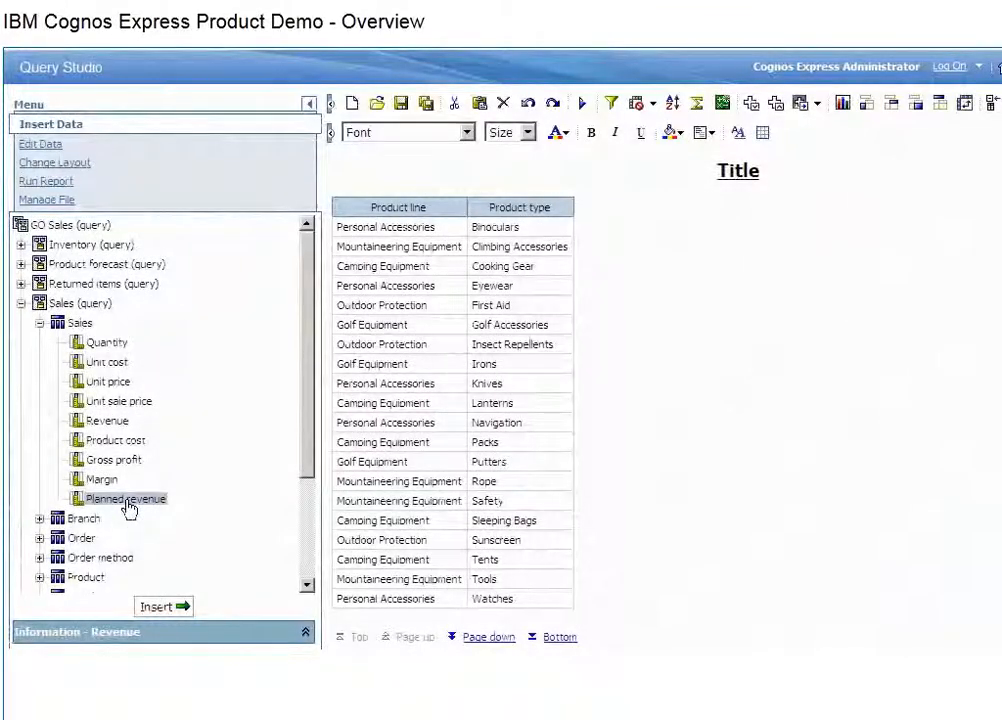
Insert the Planned revenue and Revenue measures and group the rows by Product line
left_click(126, 498)
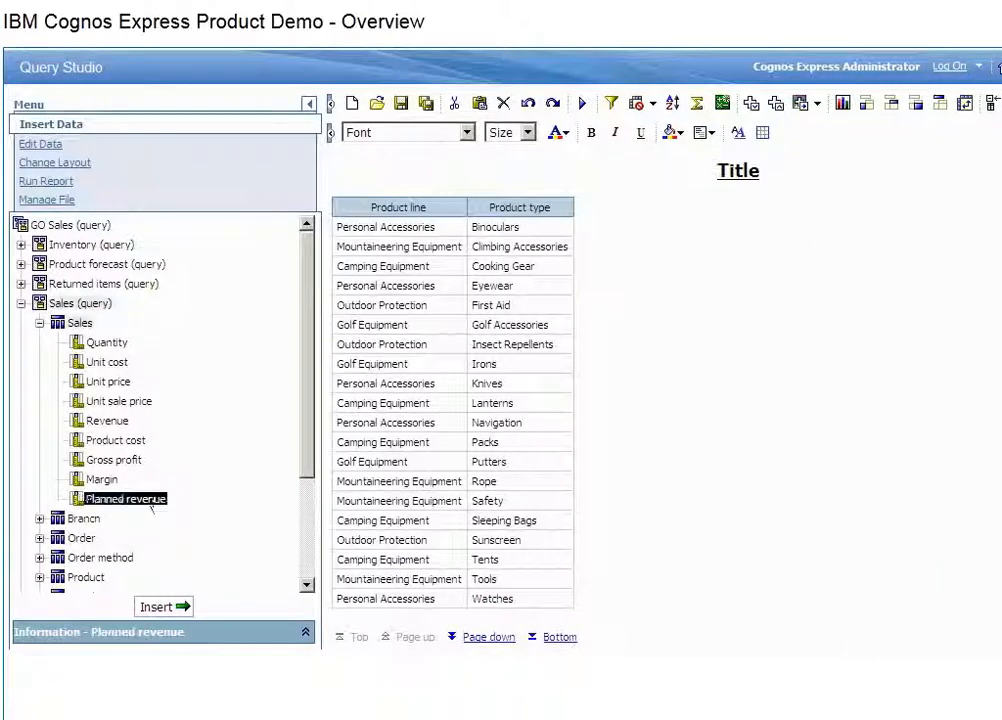
left_click(106, 420)
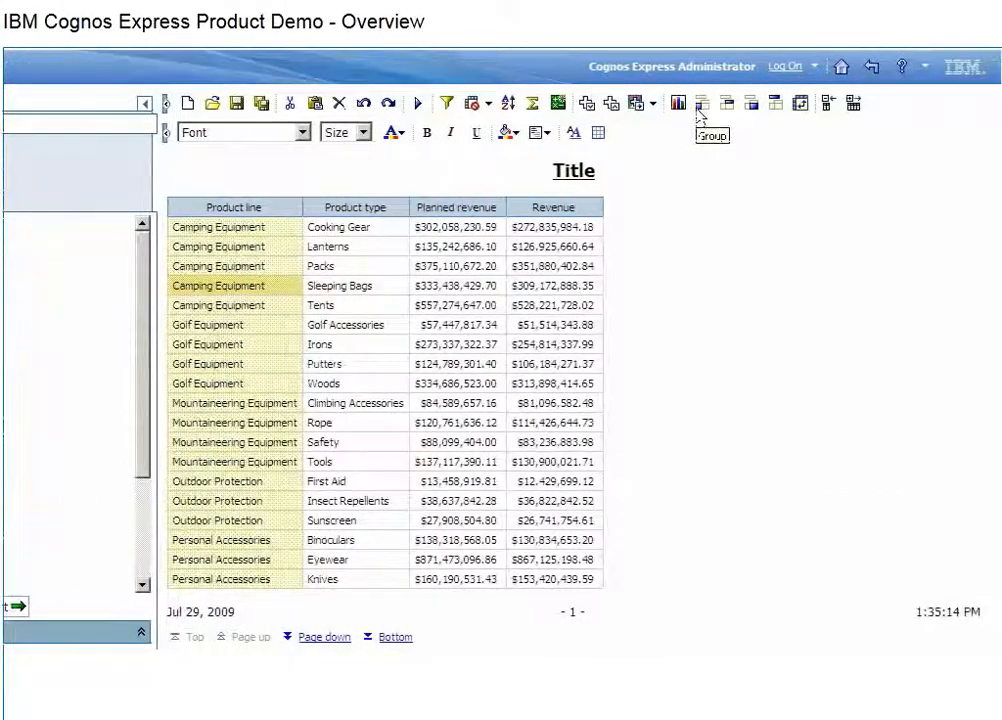
left_click(704, 104)
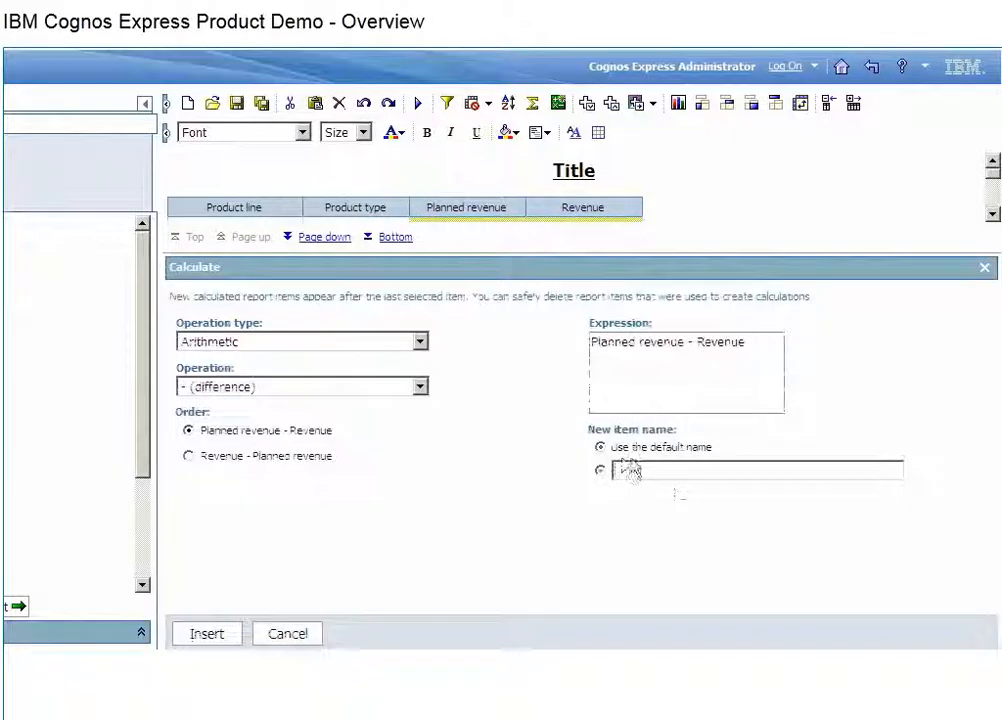
Name the planned-minus-actual calculation 'Variance', colour large values red, and collapse to product line totals
type("Variance")
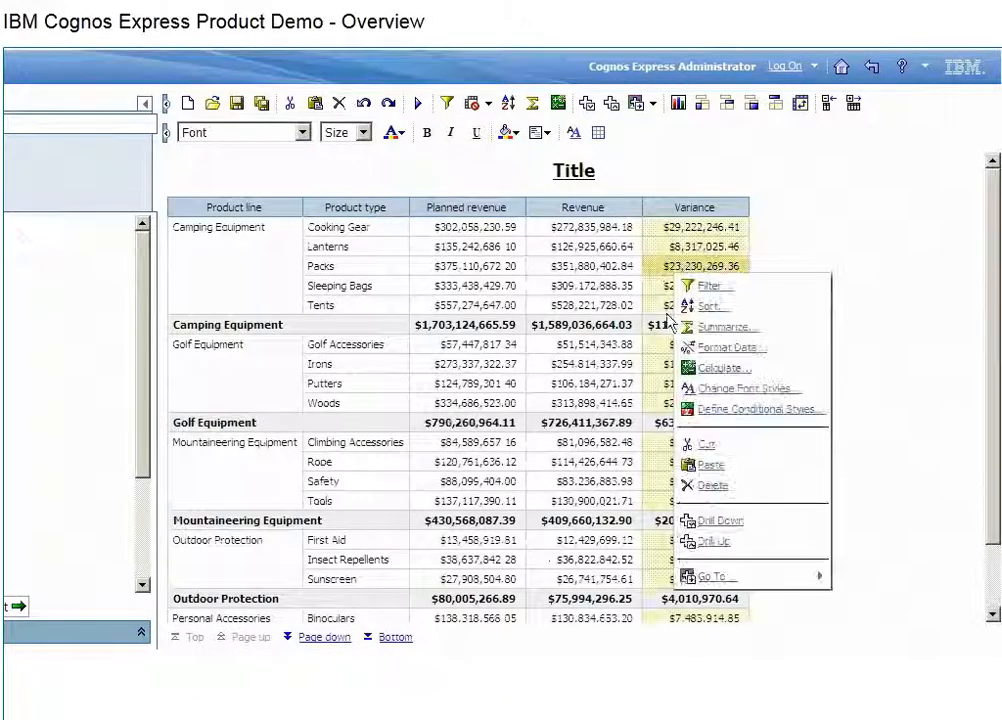
left_click(760, 408)
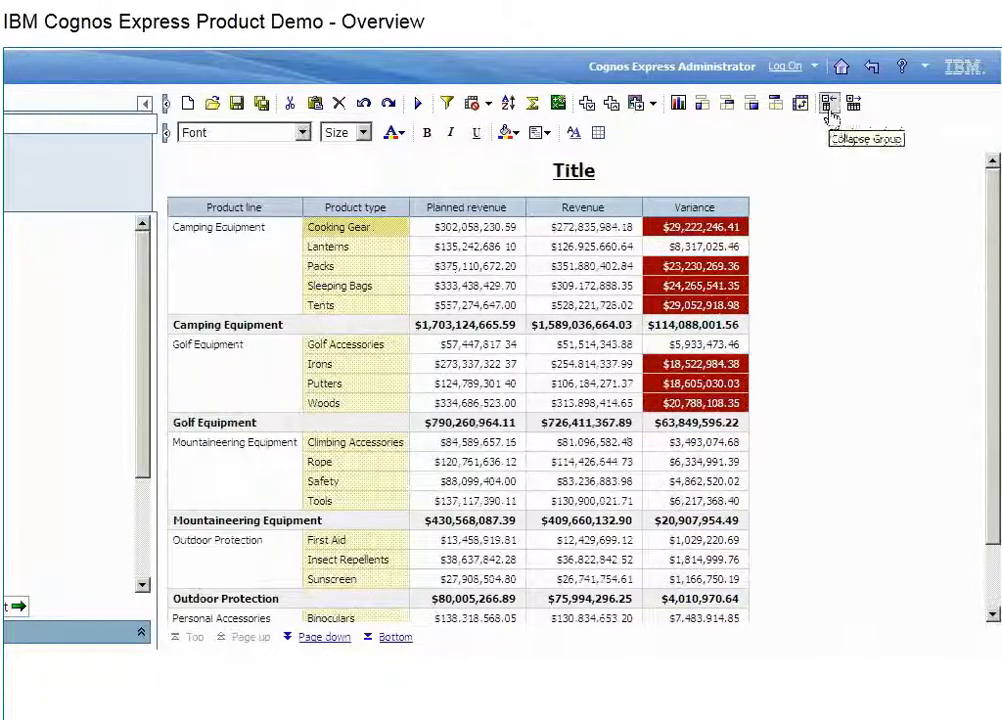
left_click(824, 104)
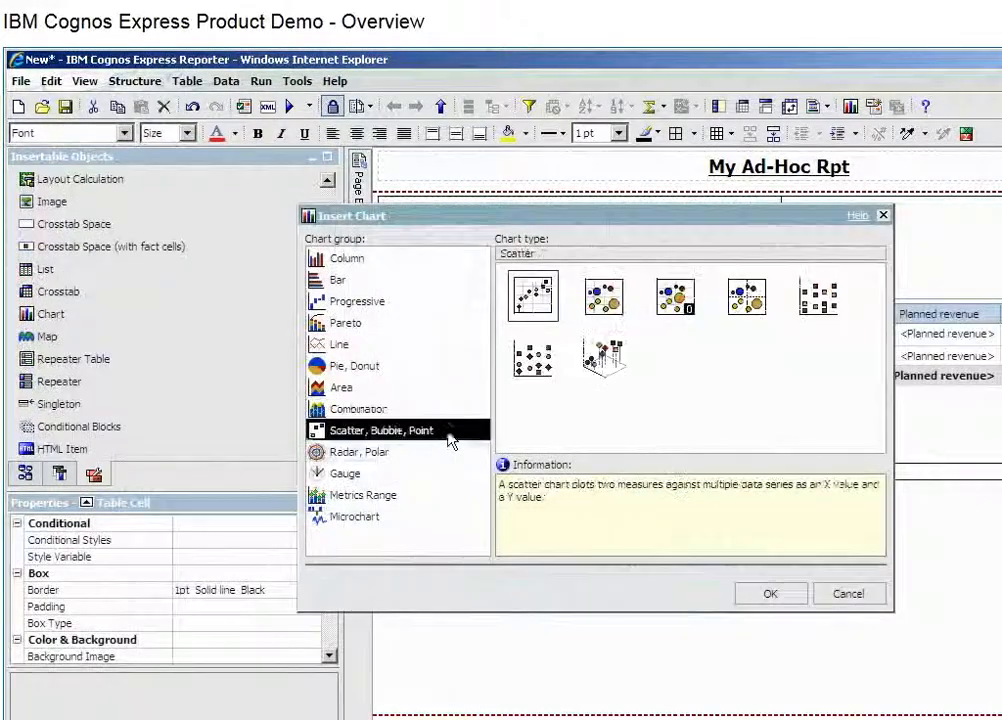
Insert a revenue bar chart and a continental United States map by States into the dashboard
left_click(344, 472)
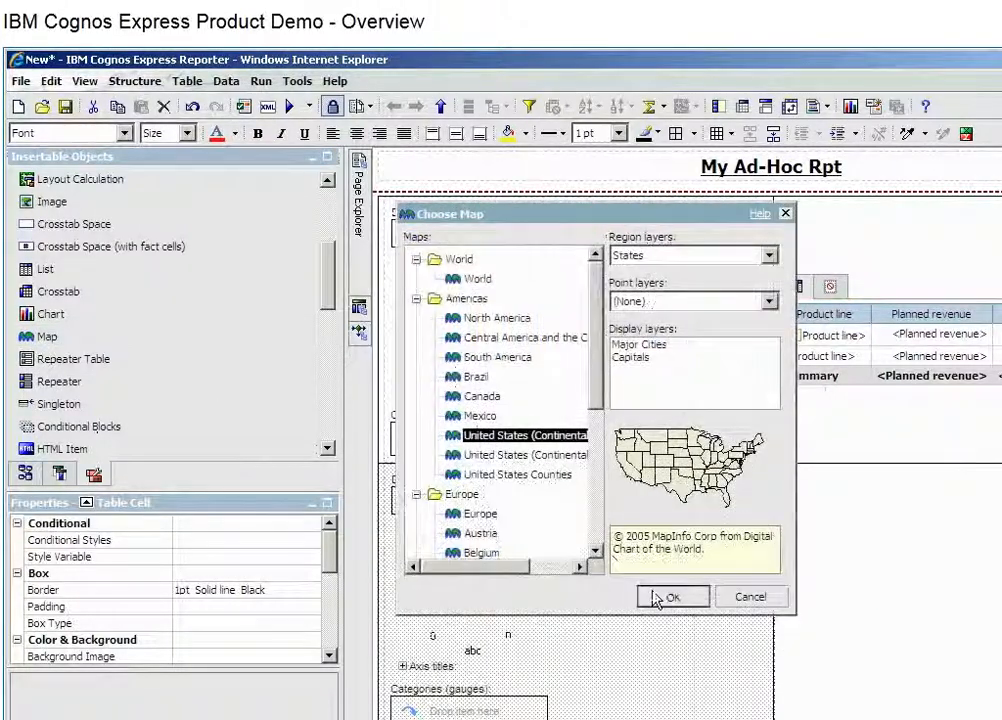
left_click(672, 596)
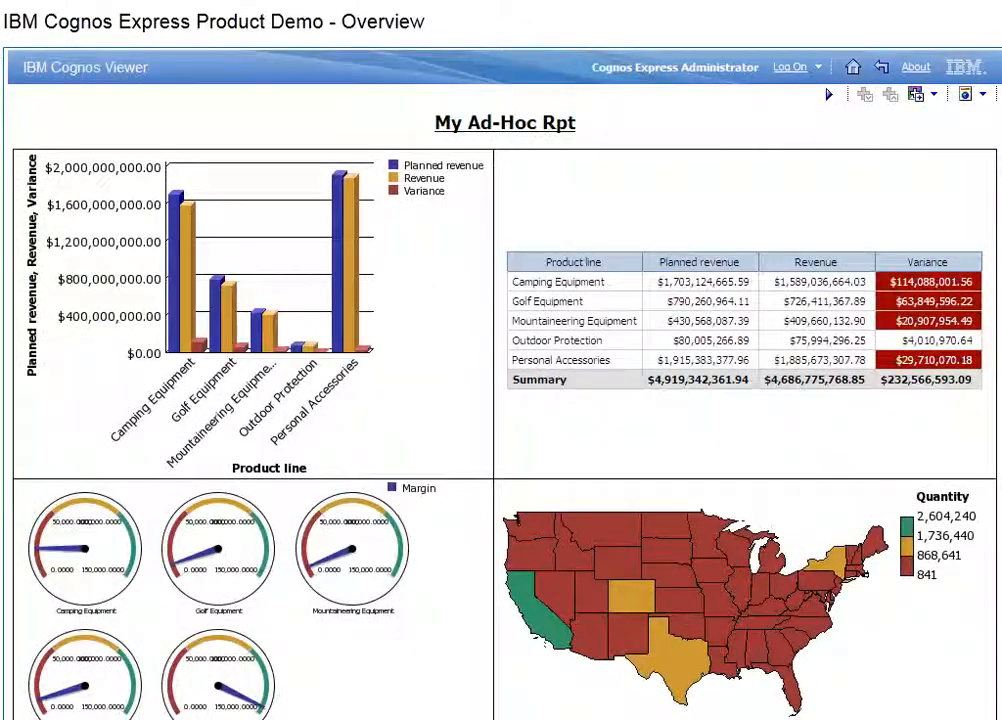